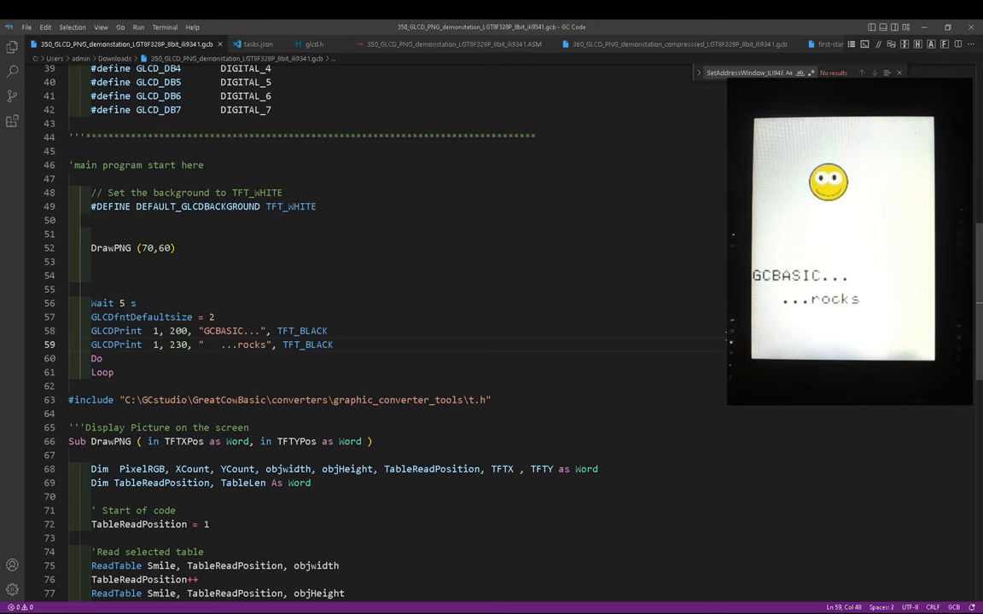
- Change the smiley's DrawPNG position from (70,60) to (10,10) near the top-left
left_click(166, 248)
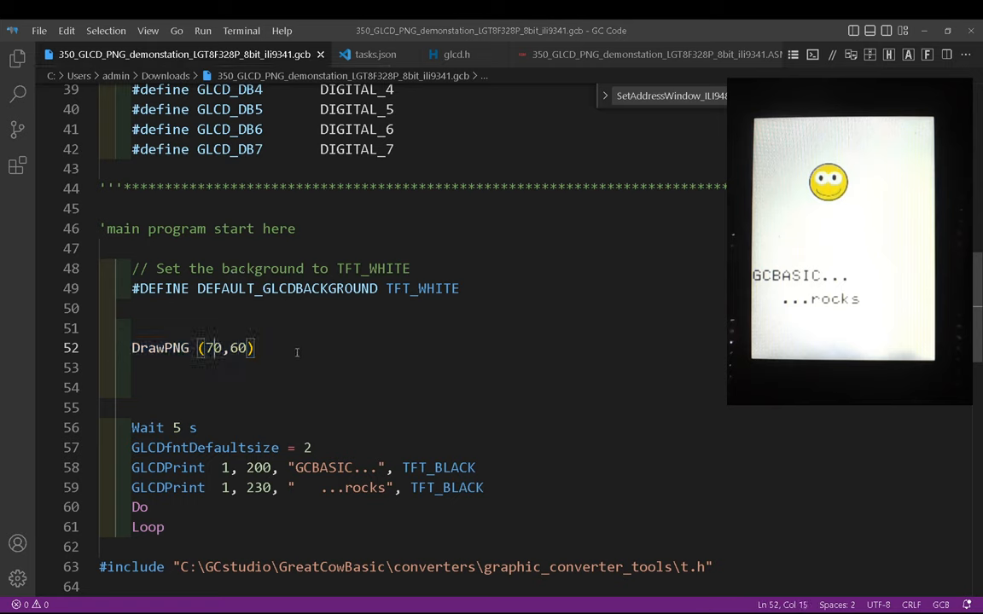
type("10,0")
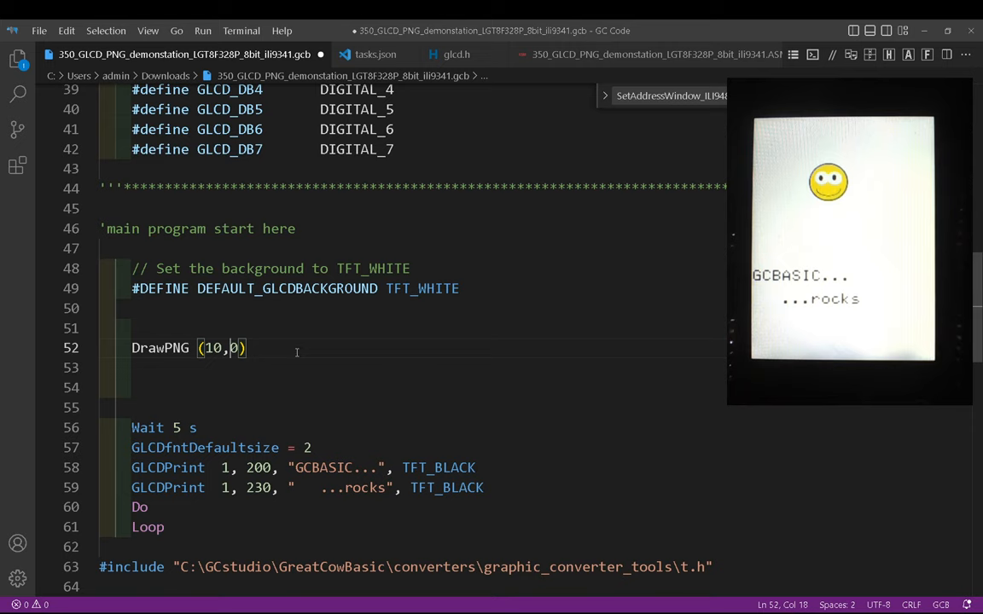
type("1")
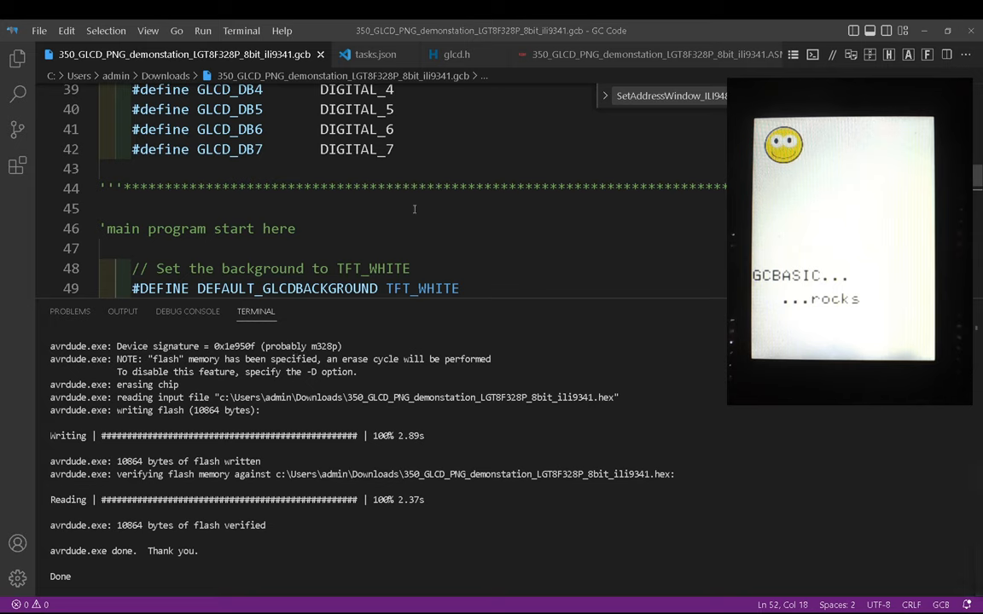
- Launch ImageConverter 565 and load the 200 x 116 rgb.png colour bars image
left_click(103, 168)
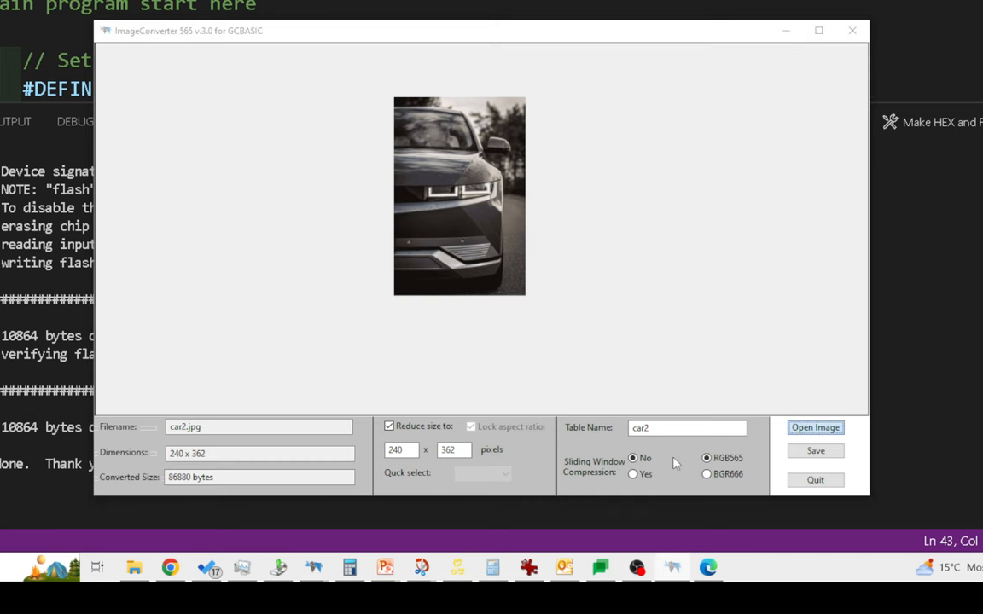
left_click(815, 427)
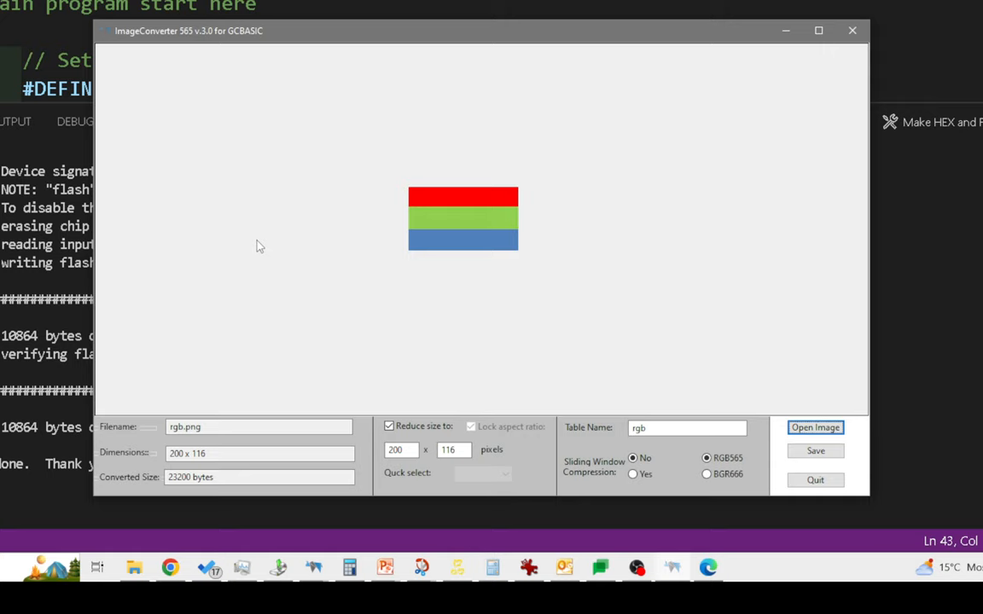
mouse_move(431, 372)
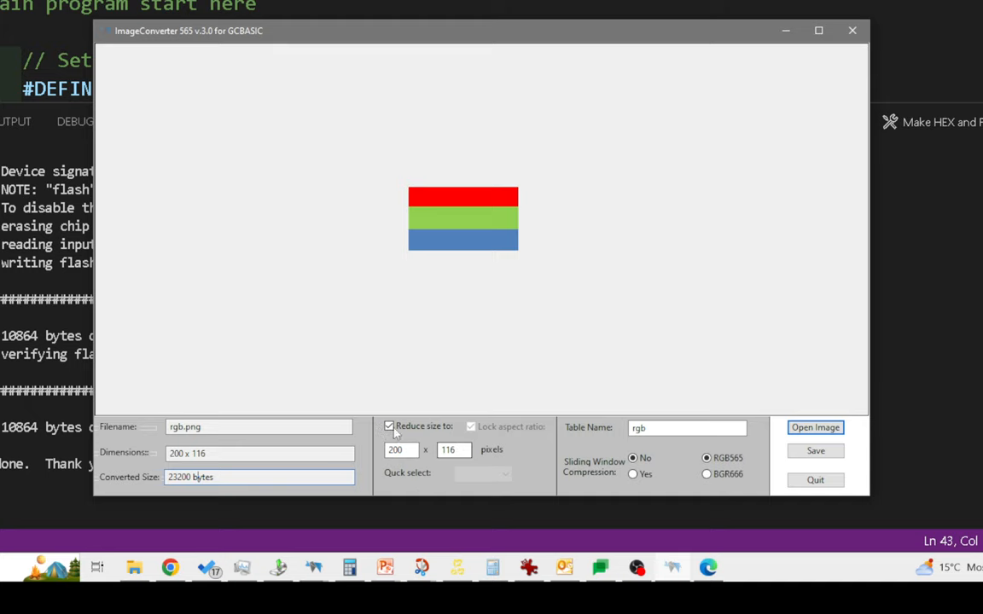
- Try Sliding Window Compression on the rgb table, revert it to No, then open the file dialog
left_click(389, 425)
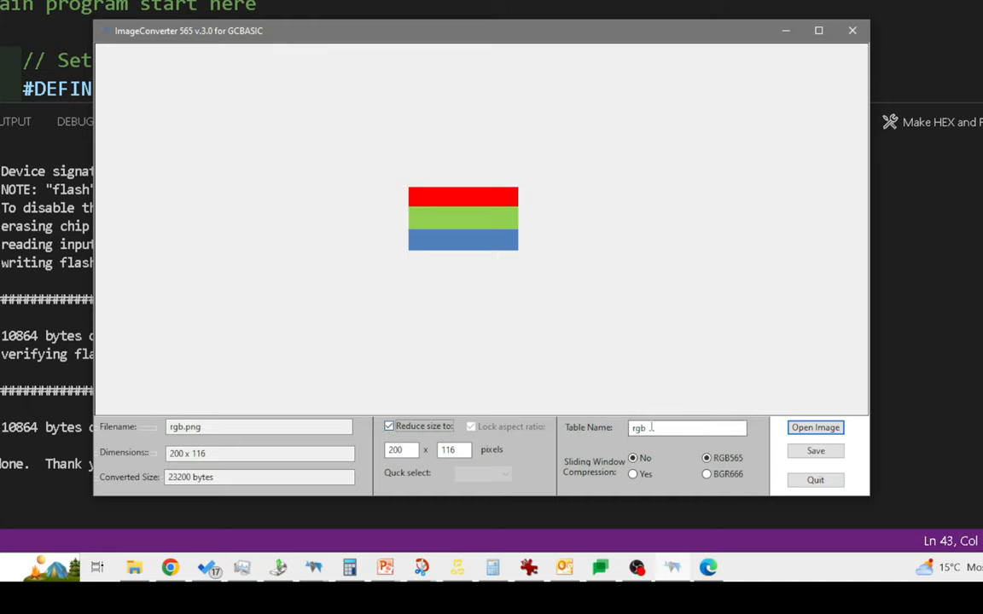
double_click(639, 429)
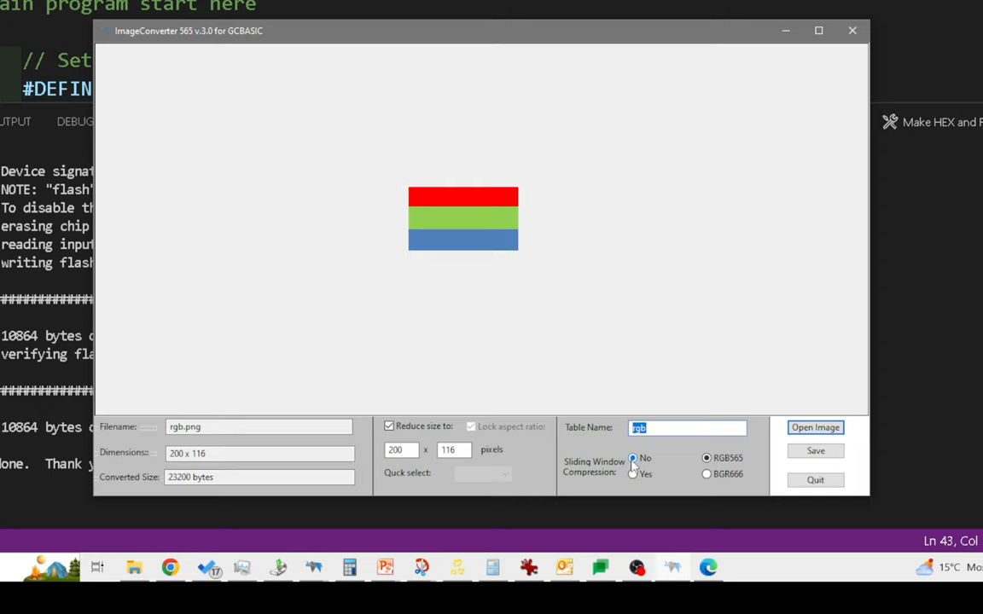
left_click(633, 475)
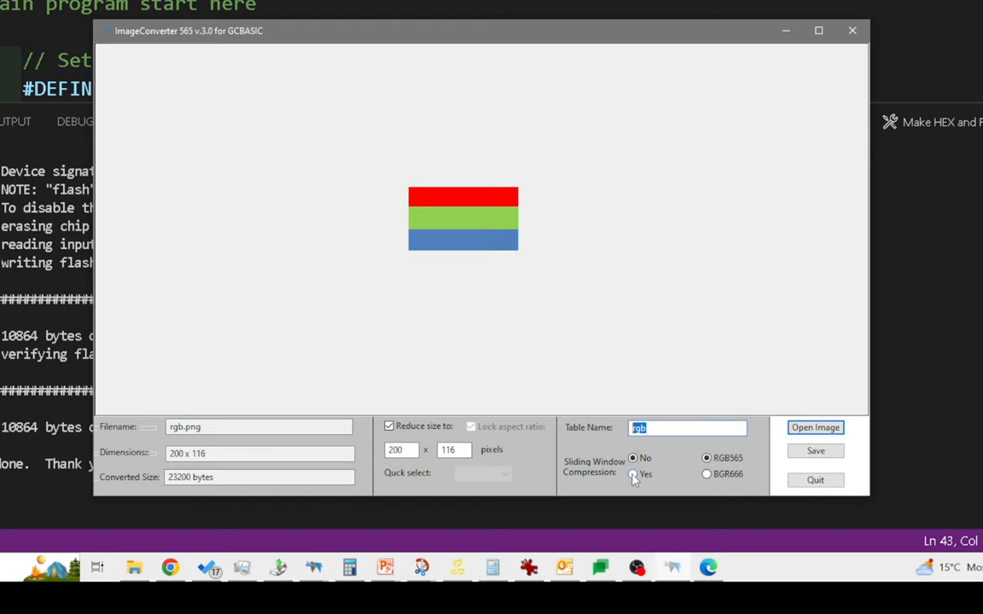
left_click(633, 475)
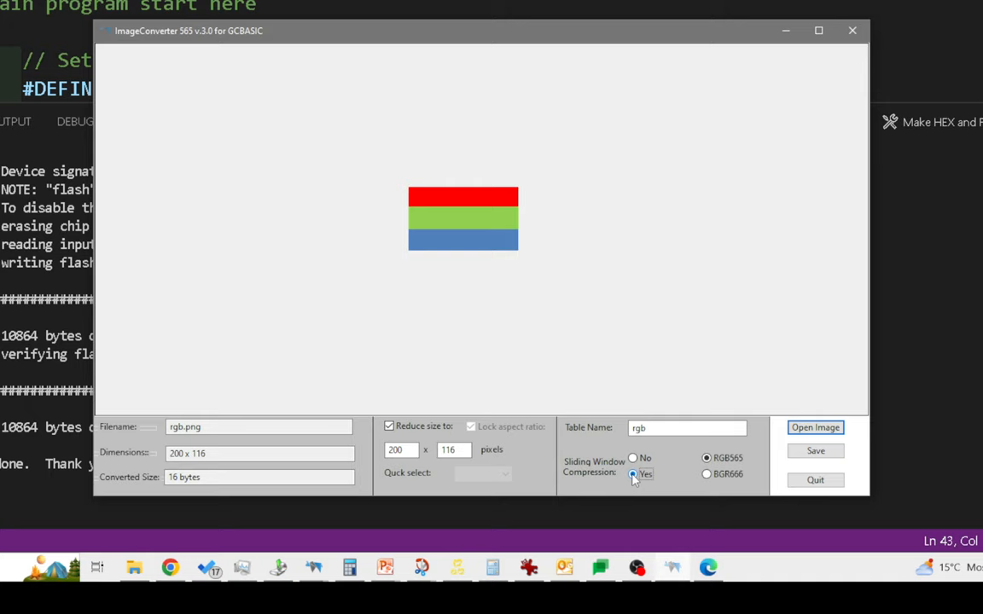
left_click(632, 459)
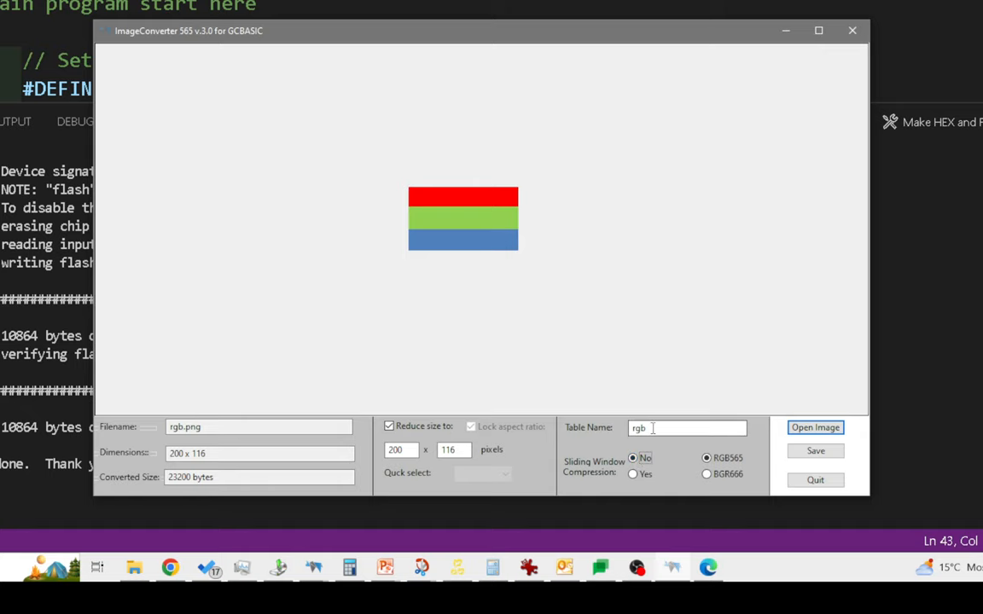
left_click(815, 428)
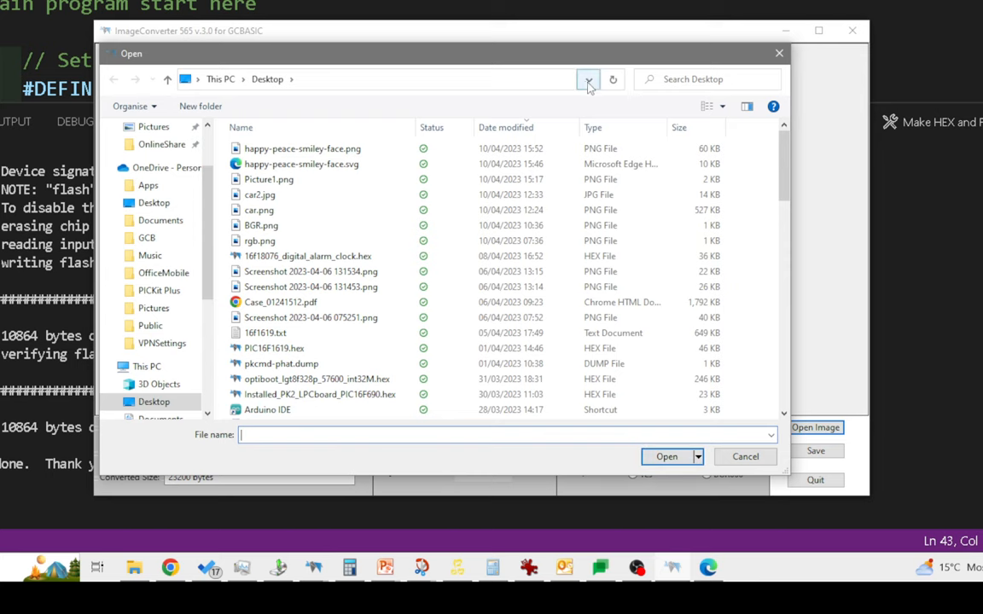
- Save the rgb table as t.h in graphic_converter_tools and review it in GC Code
left_click(588, 78)
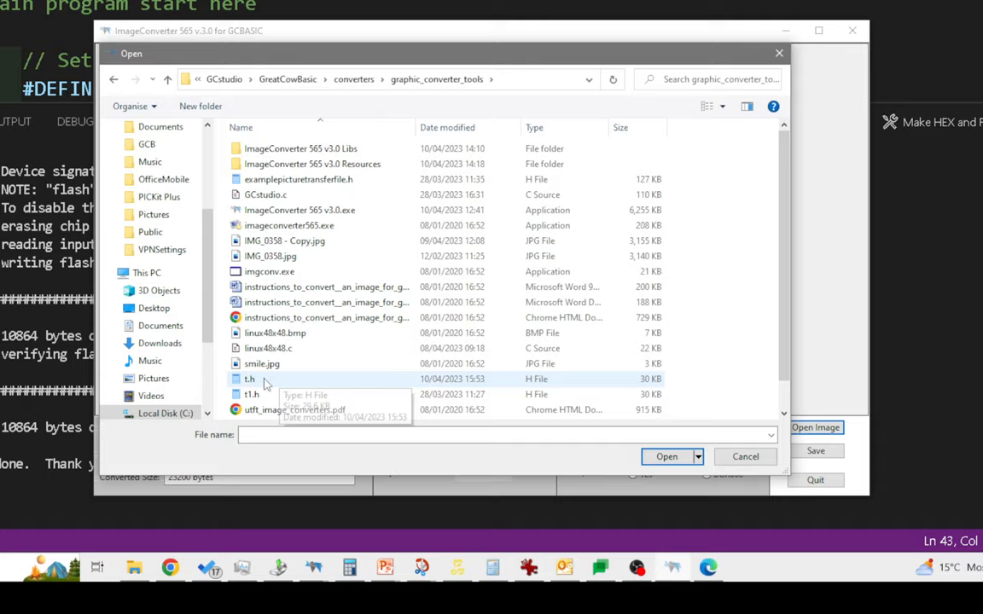
left_click(666, 456)
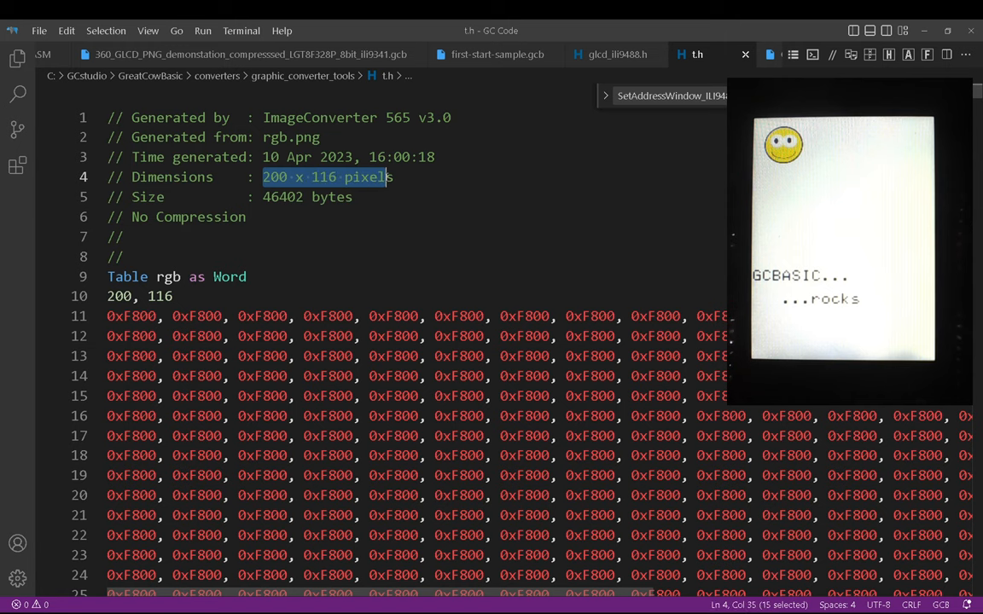
mouse_move(328, 212)
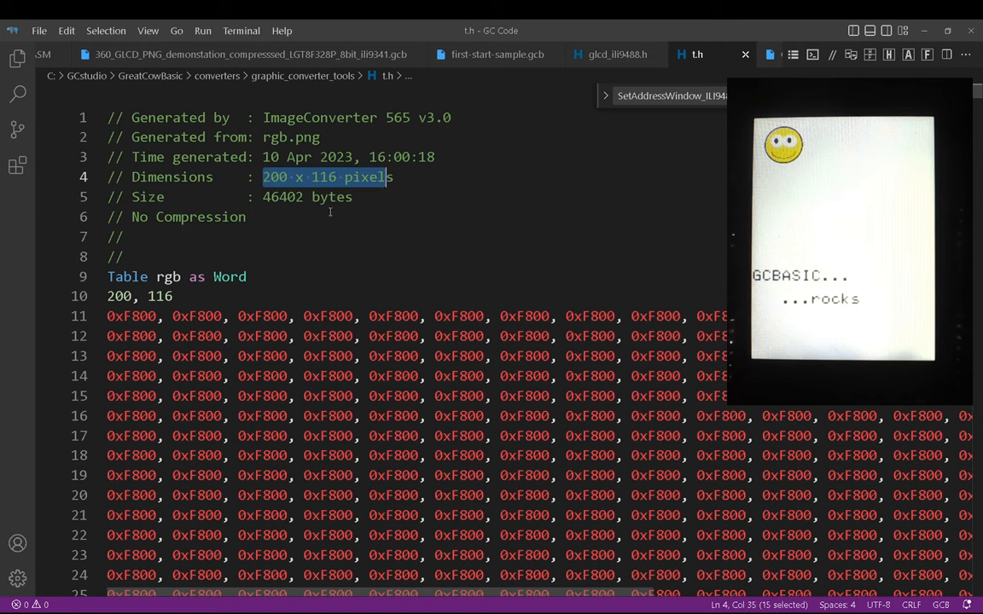
scroll("down", 3)
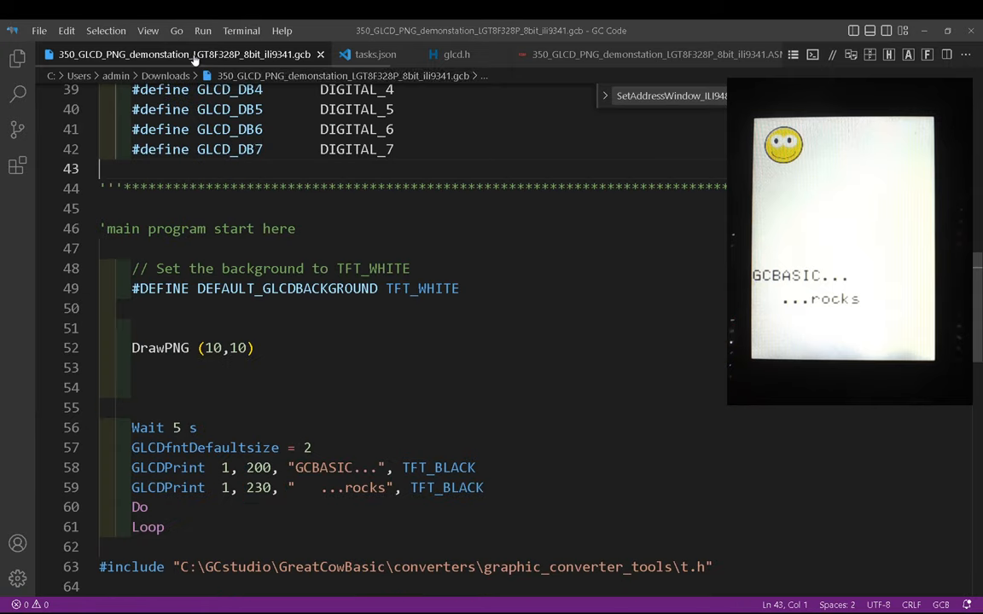
- Compile the demo and go to the 'Lookup table SMILE not found' error line
double_click(159, 348)
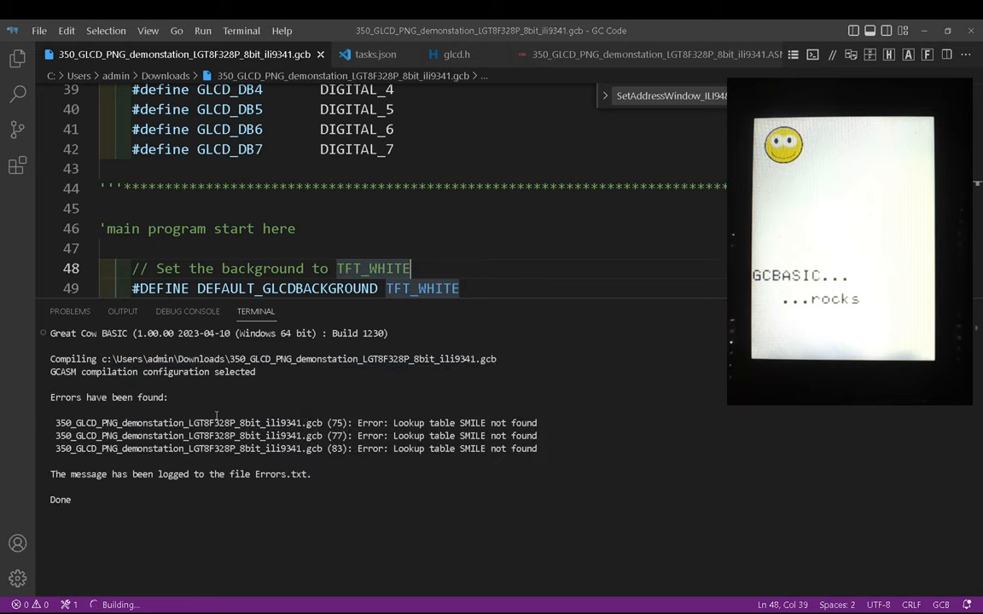
left_click(70, 312)
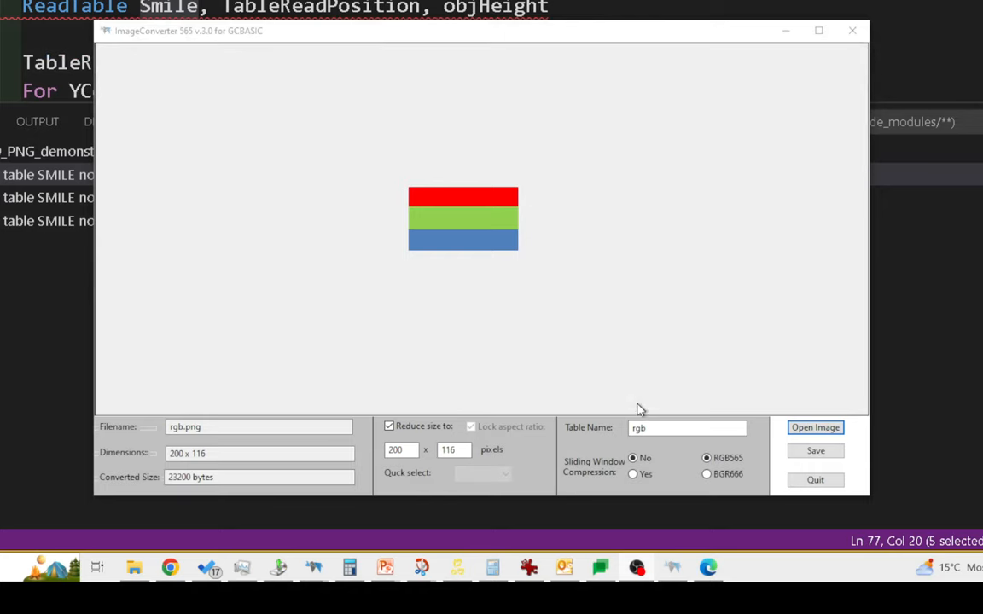
- Rename the bars table to Smile and save it over t.h
type("Smile")
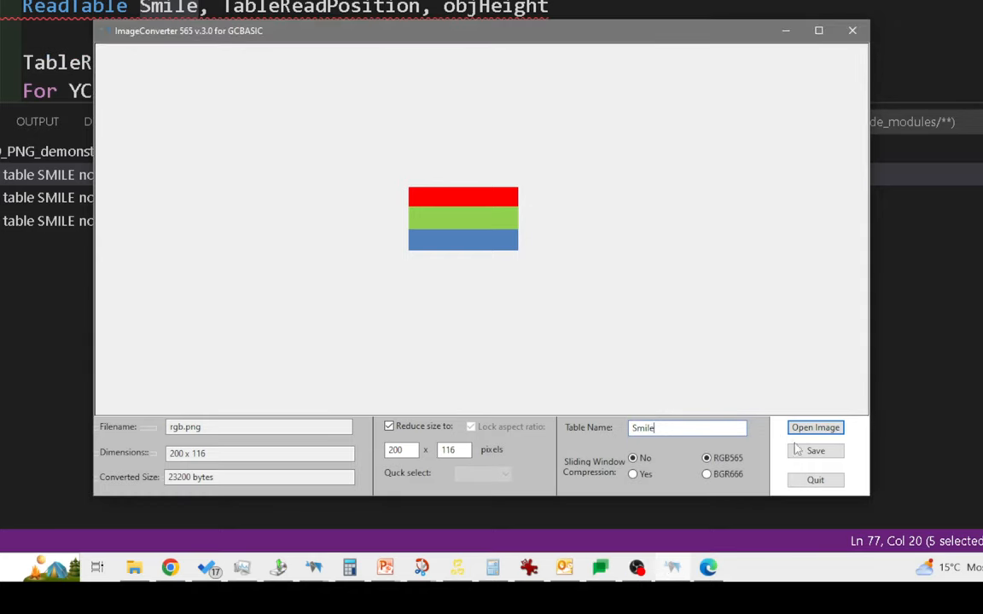
left_click(815, 428)
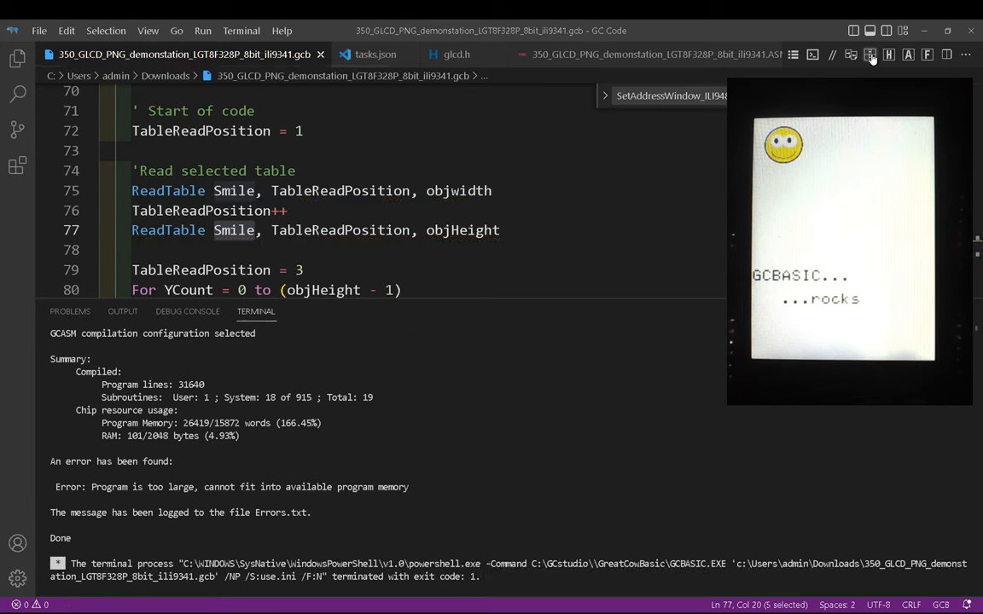
mouse_move(640, 138)
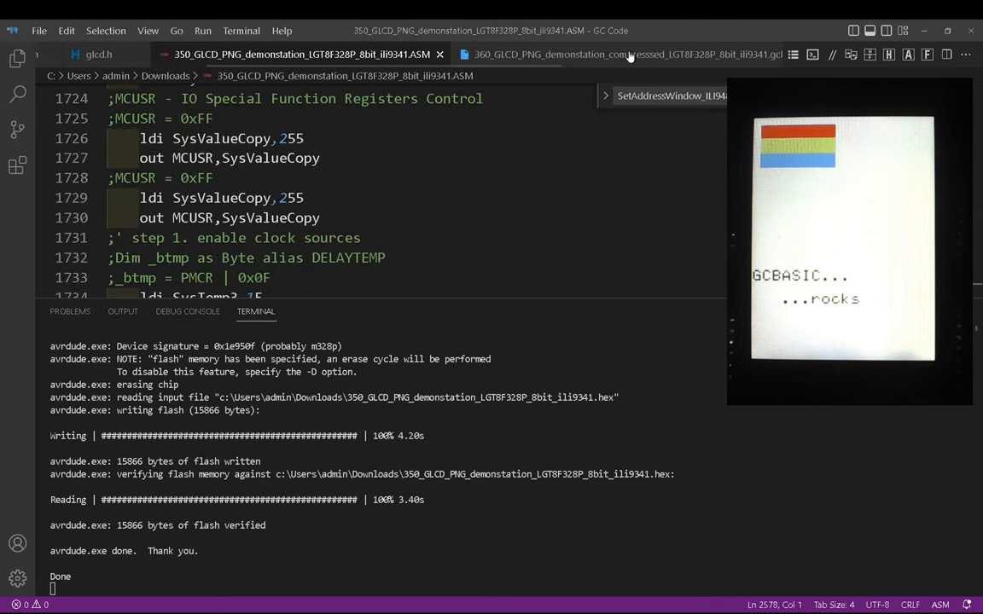
- Recompile and flash the bars program to the LGT8F328P
left_click(632, 53)
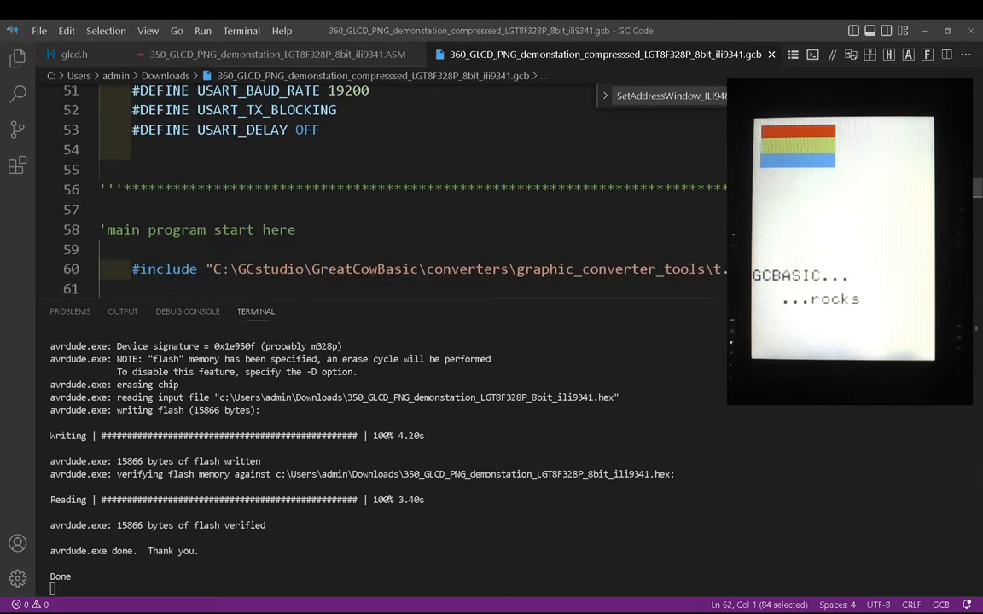
scroll("down", 3)
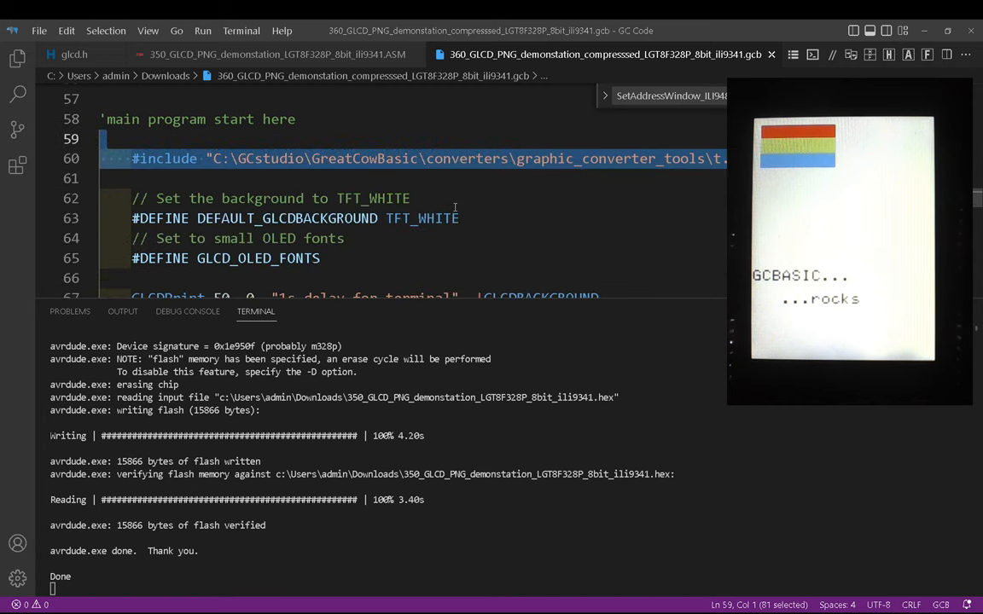
scroll("down", 3)
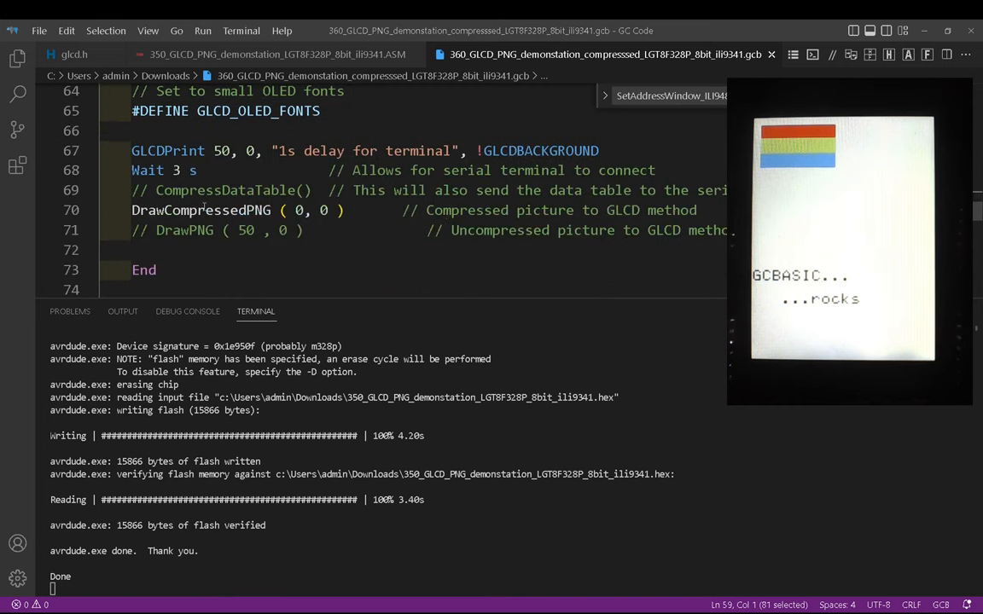
double_click(201, 210)
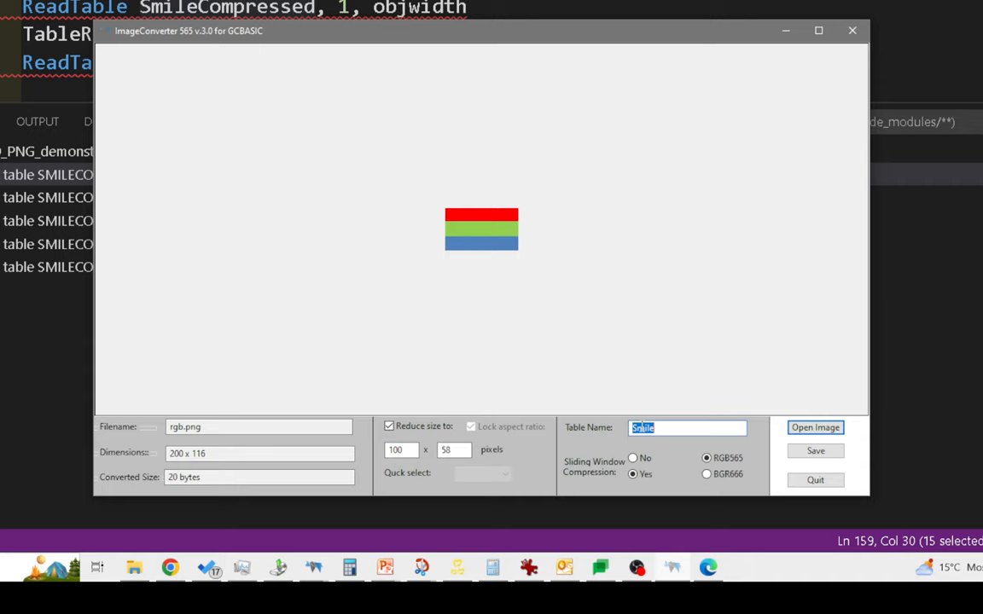
- Name the bars table SmileCompressed and open the image file dialog
type("SmileCompressed")
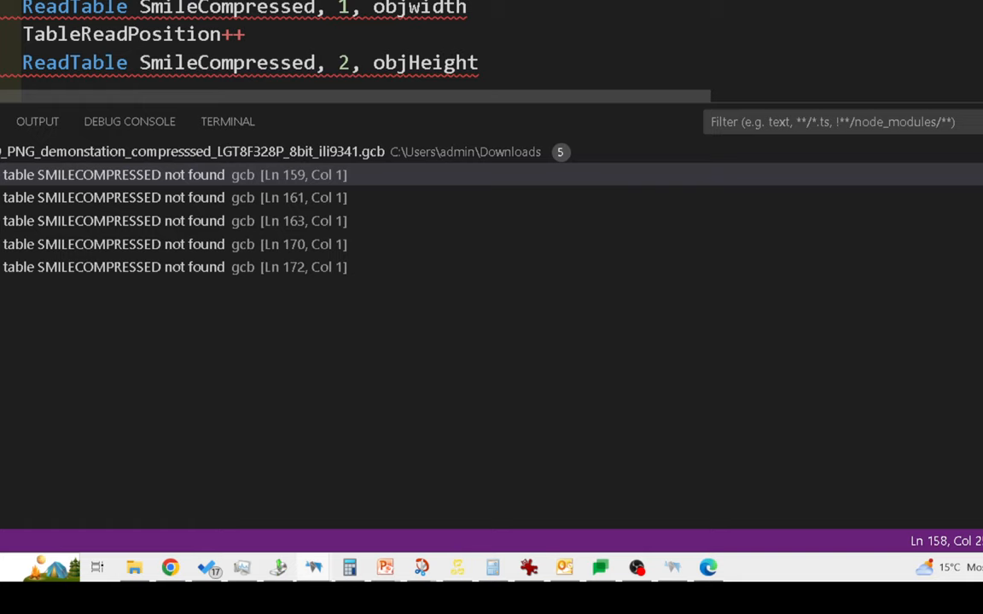
left_click(227, 121)
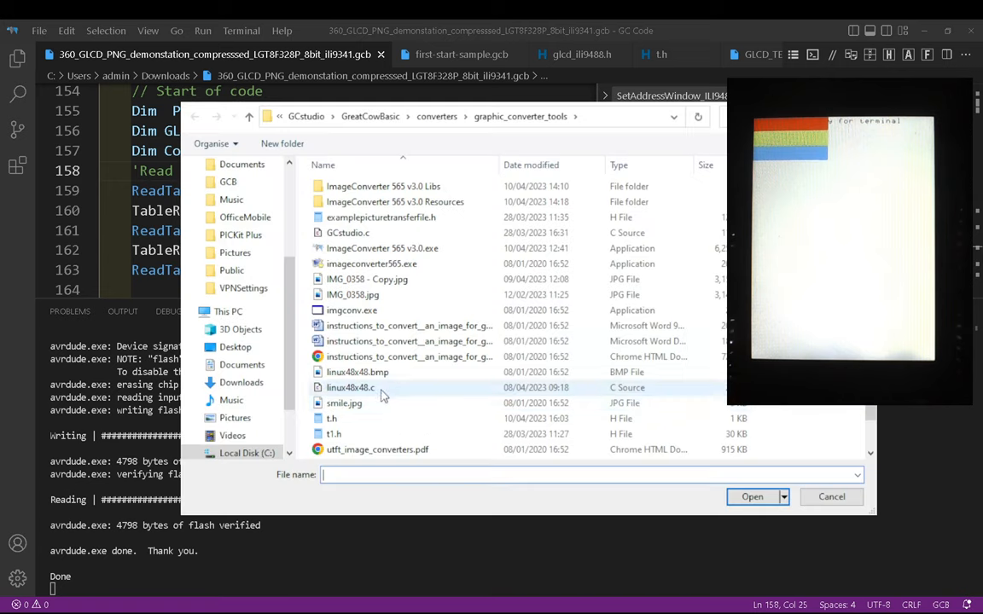
- Load rgb.png at 200 x 116 as the compressed SmileCompressed table
left_click(831, 497)
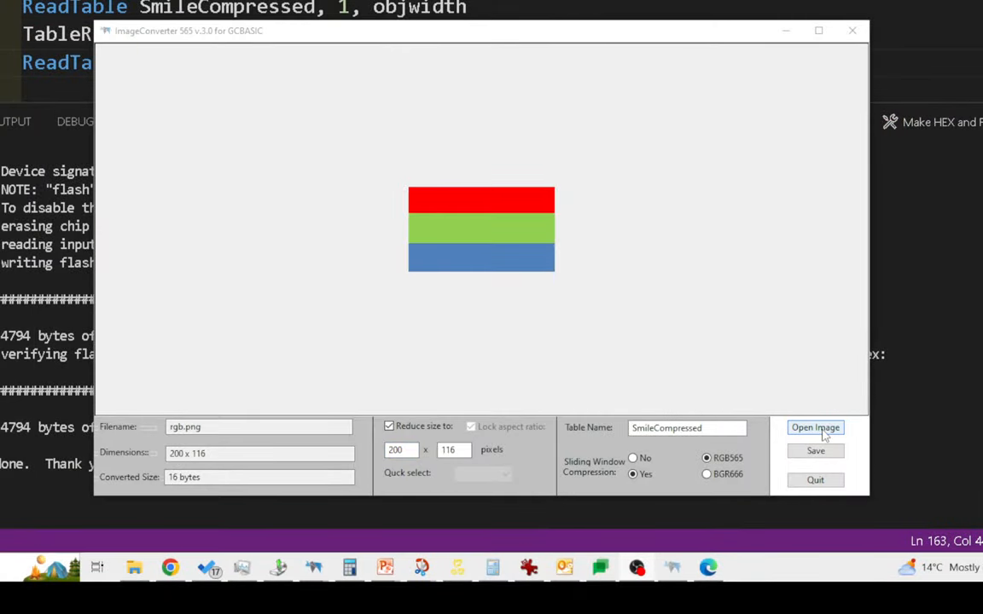
- Load the 57 x 57 smile.jpg as uncompressed table smile and save it
left_click(815, 428)
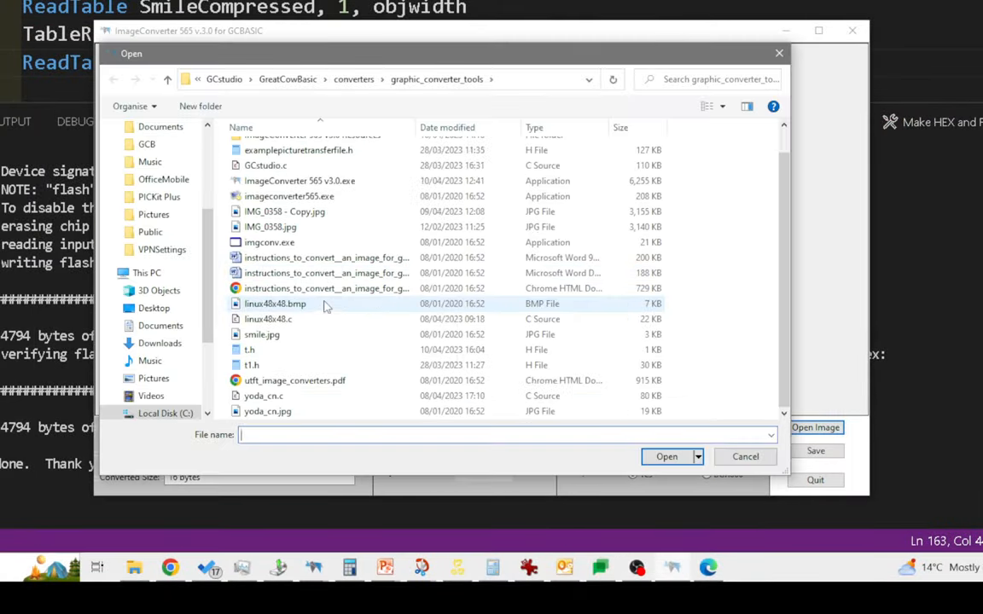
left_click(262, 335)
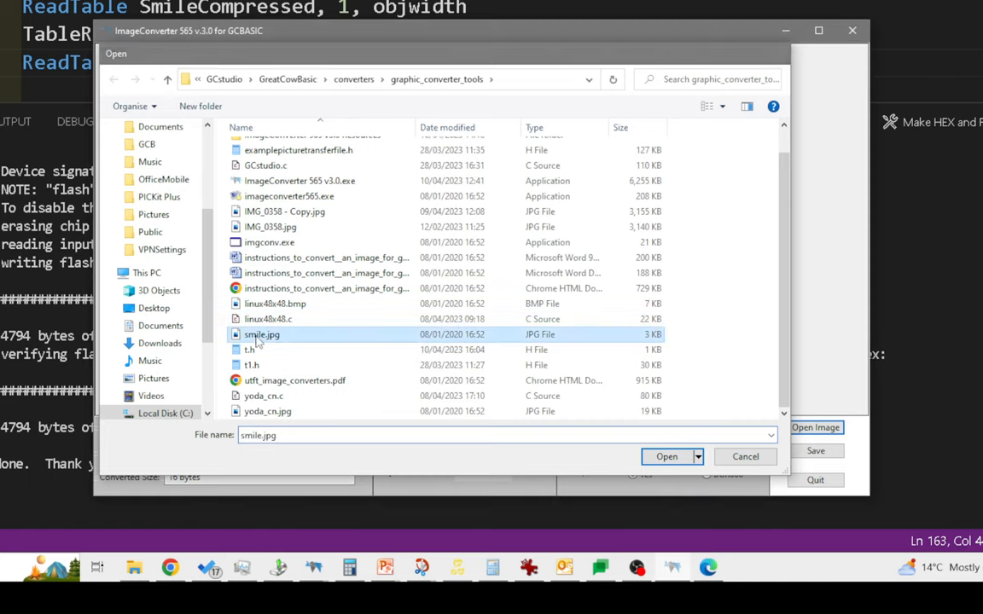
left_click(666, 456)
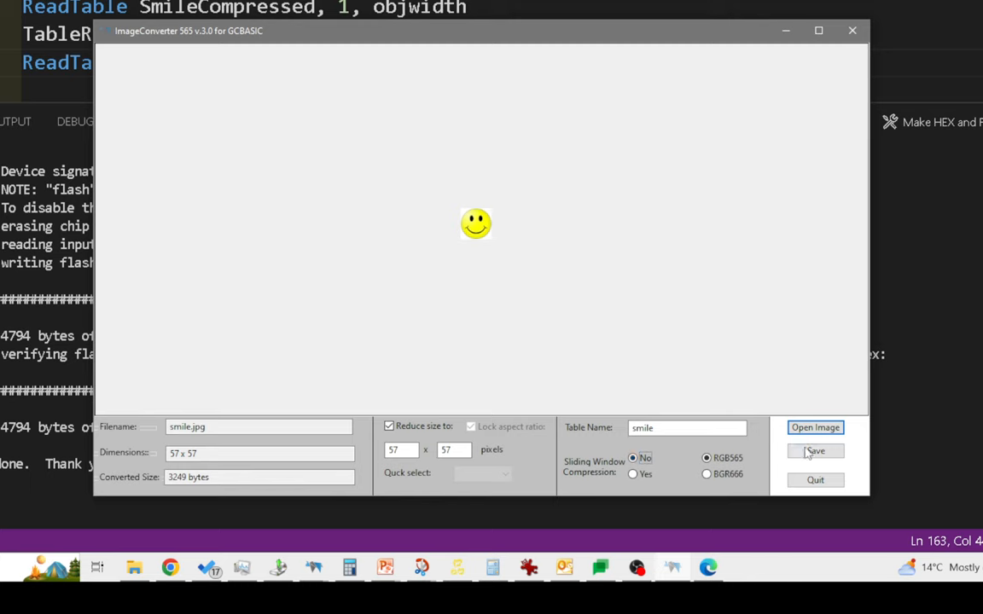
left_click(815, 427)
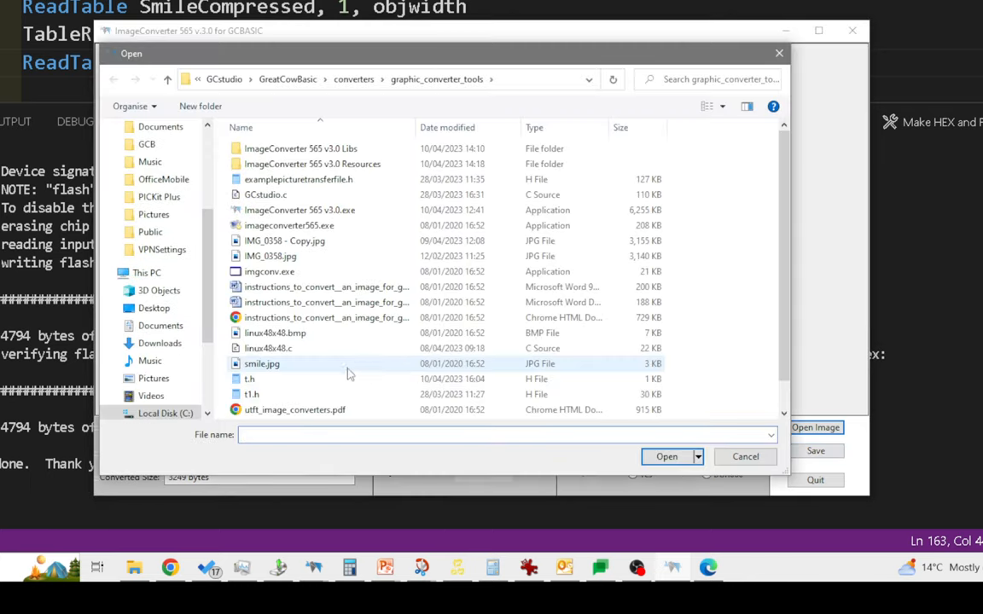
left_click(666, 456)
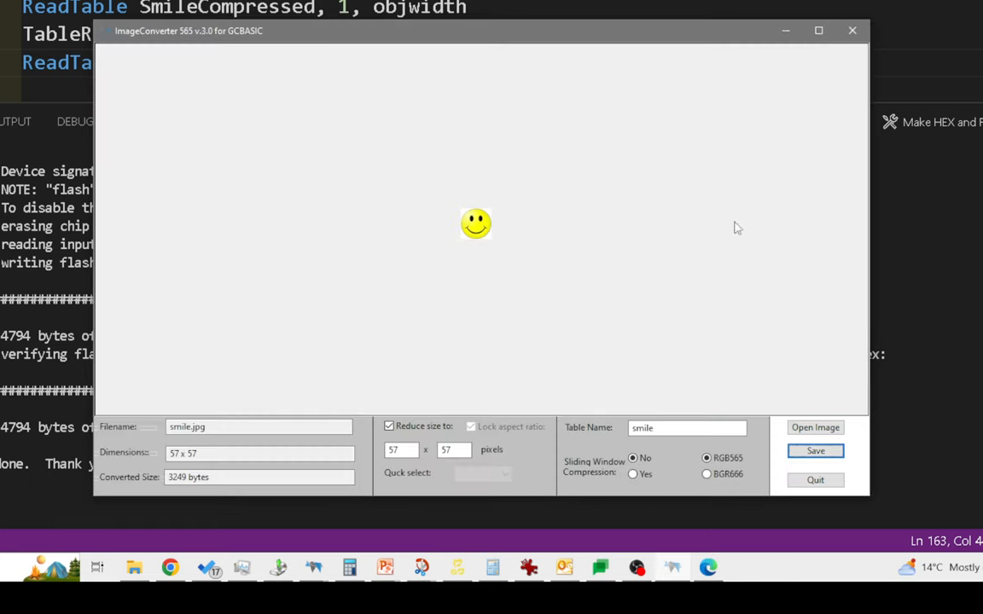
mouse_move(673, 18)
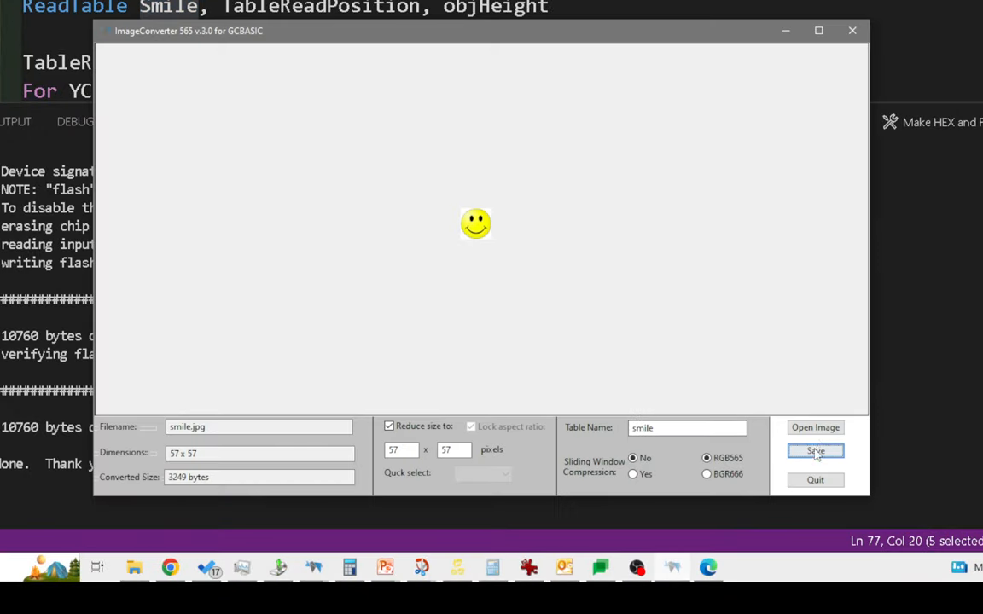
- Load yoda_cn.jpg (98 x 90) into ImageConverter 565 as table 'smile'
left_click(815, 428)
type("sm")
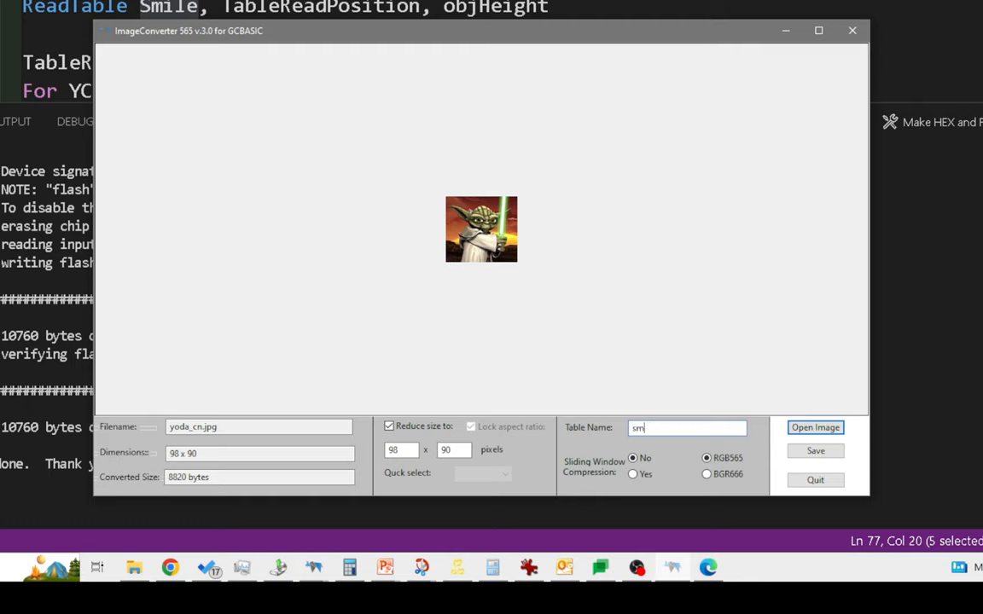
type("ile")
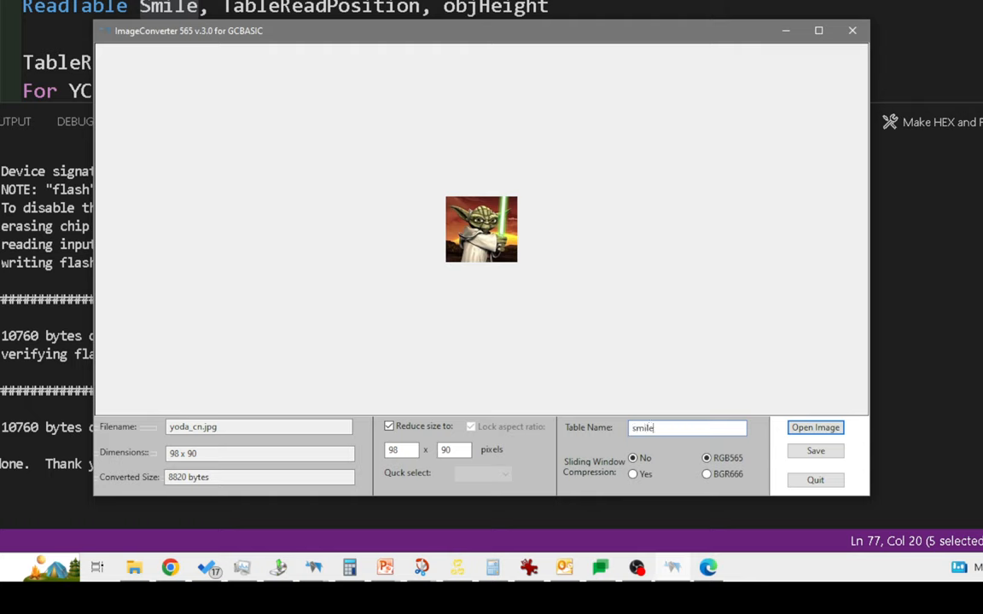
left_click(815, 427)
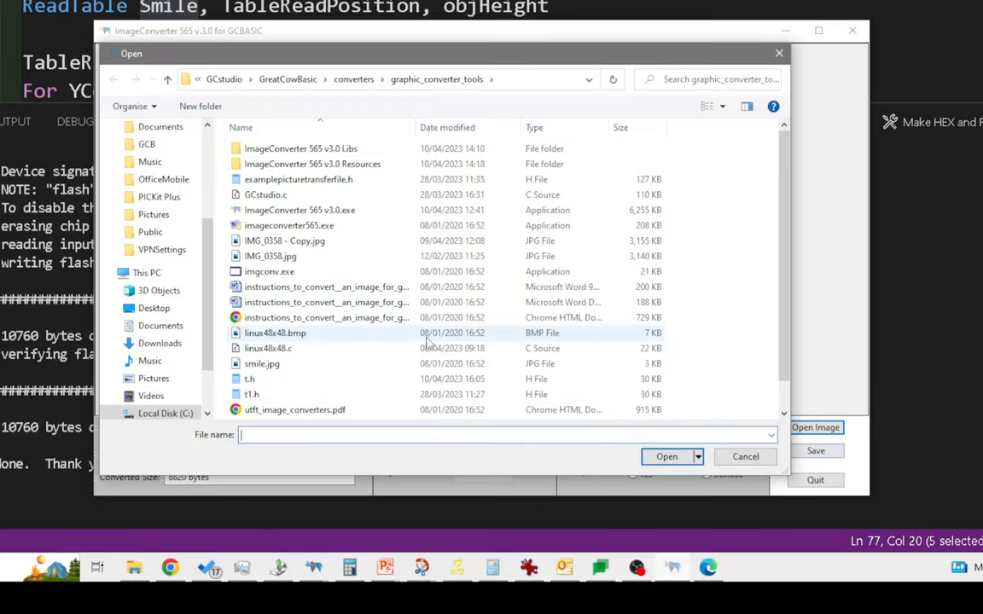
left_click(666, 457)
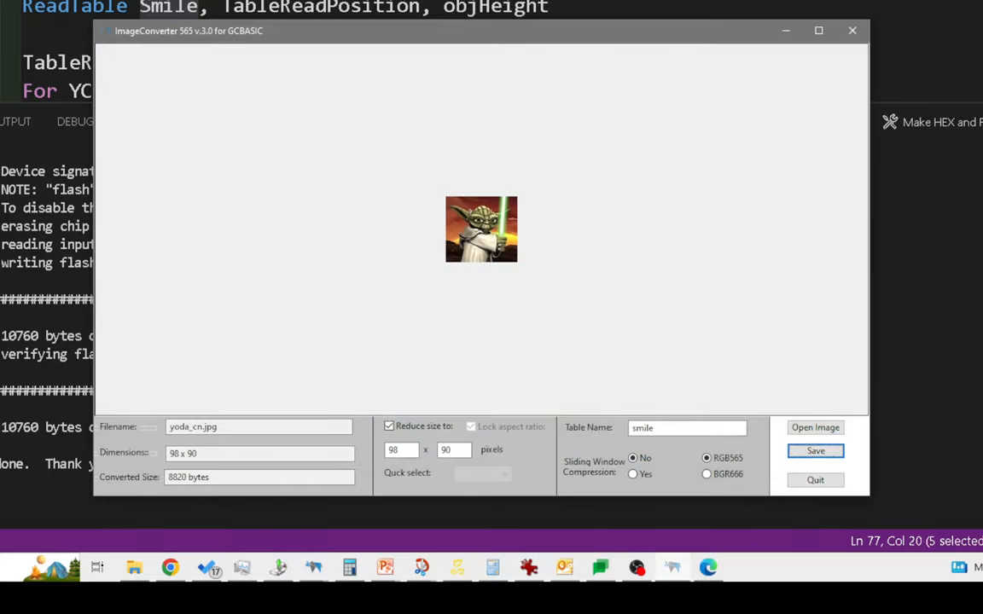
left_click(850, 30)
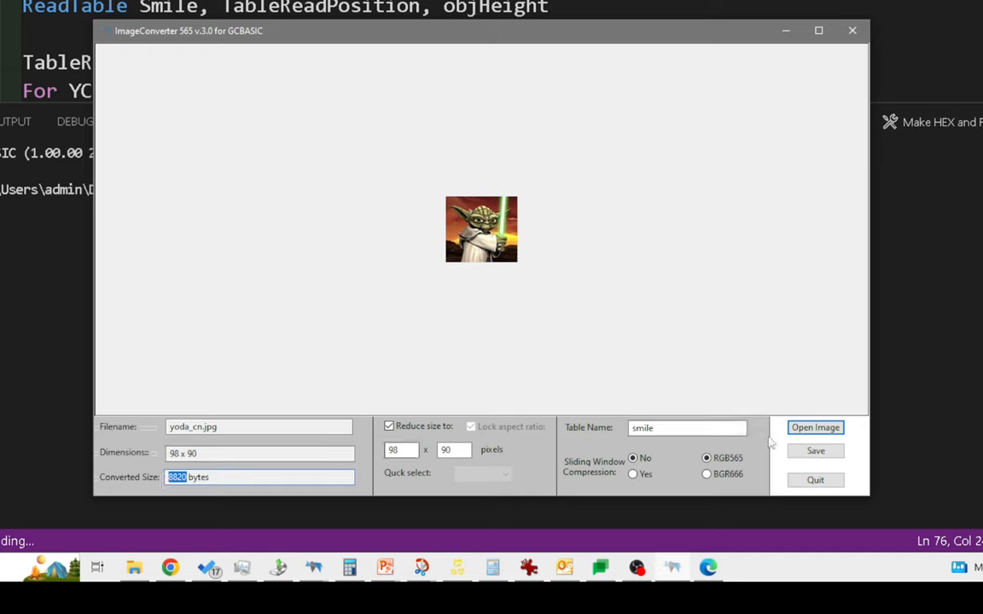
- Try Sliding Window Compression, then revert to uncompressed 8820 bytes in the converter
left_click(632, 473)
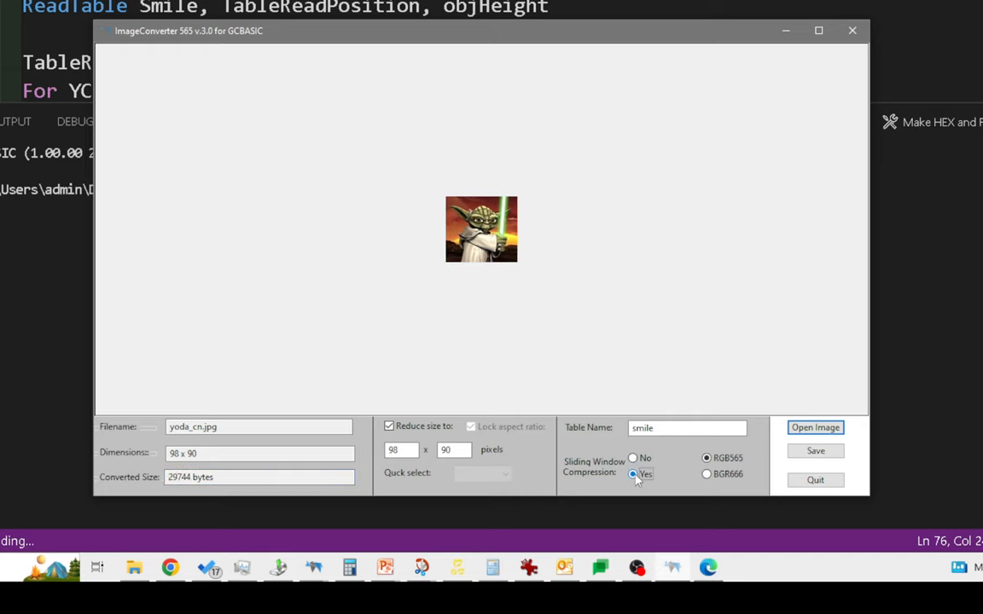
left_click(631, 458)
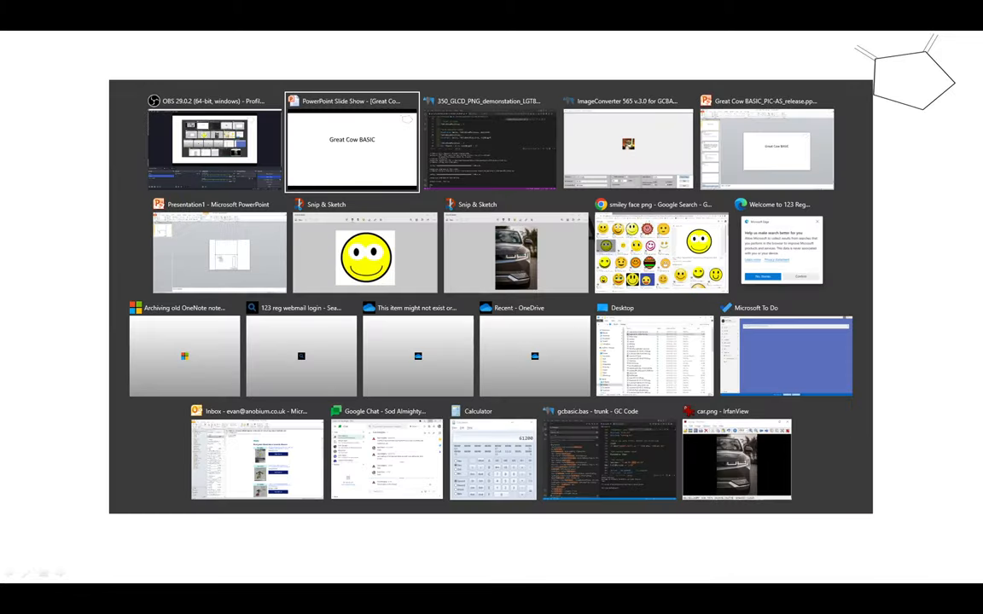
left_click(628, 145)
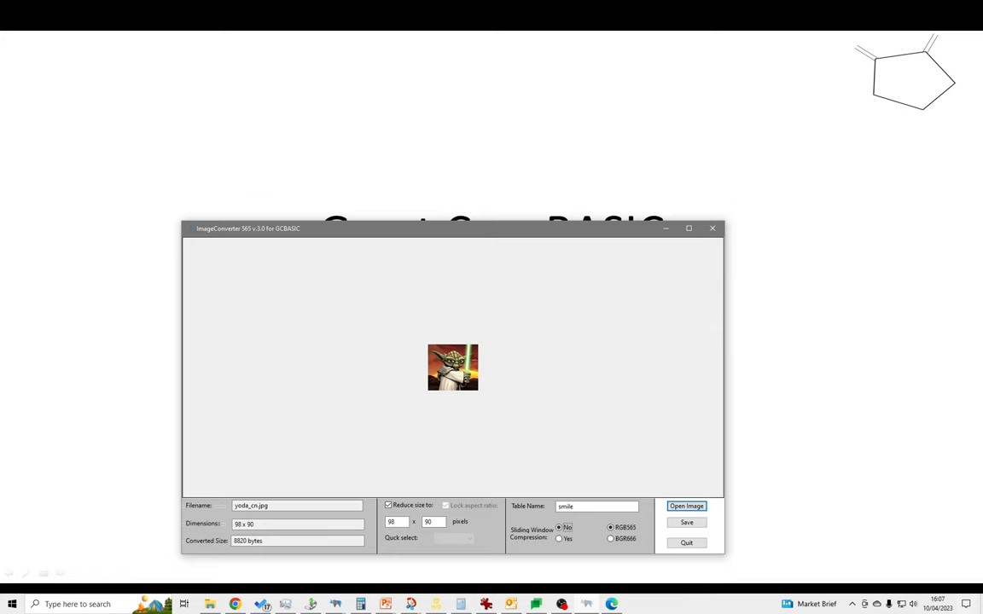